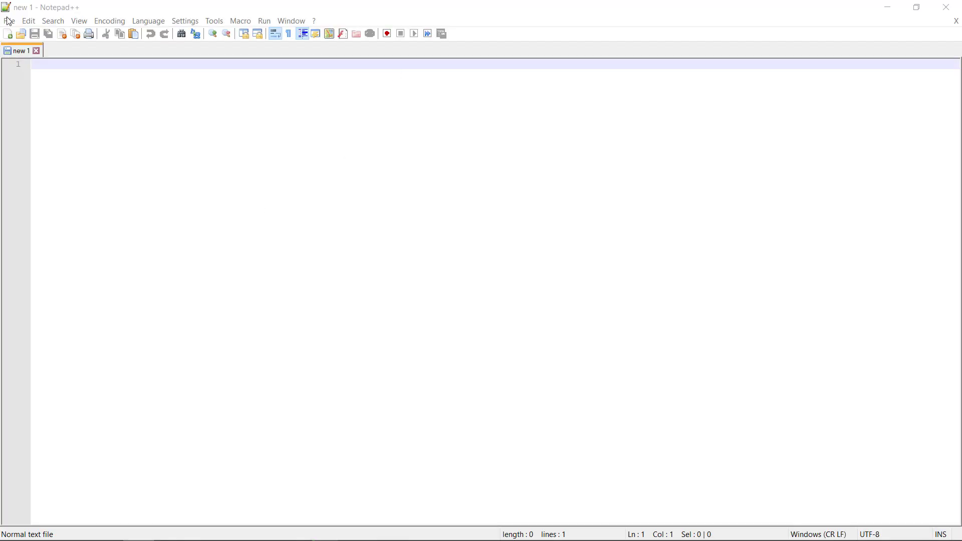
- Save the blank document as index.html, Hyper Text Markup Language type, in Websites
left_click(9, 20)
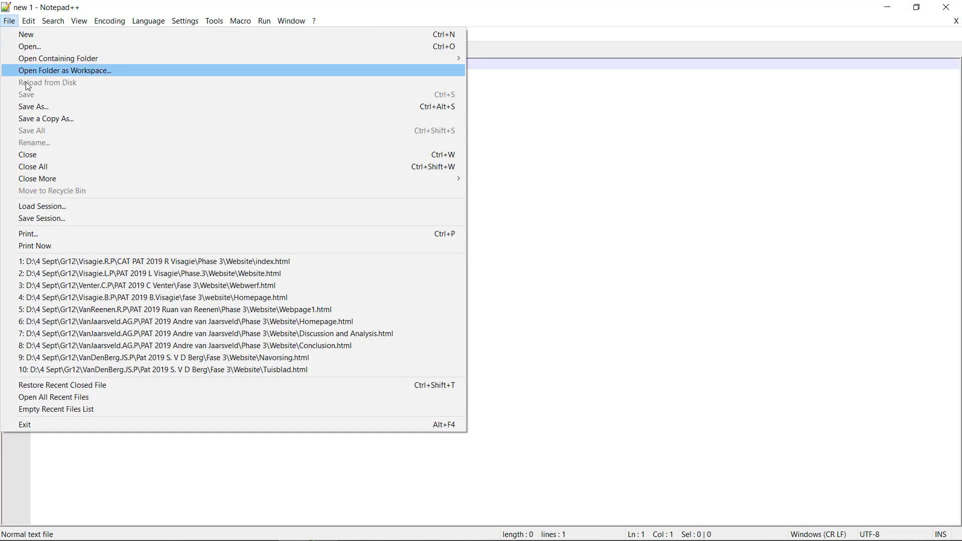
left_click(40, 106)
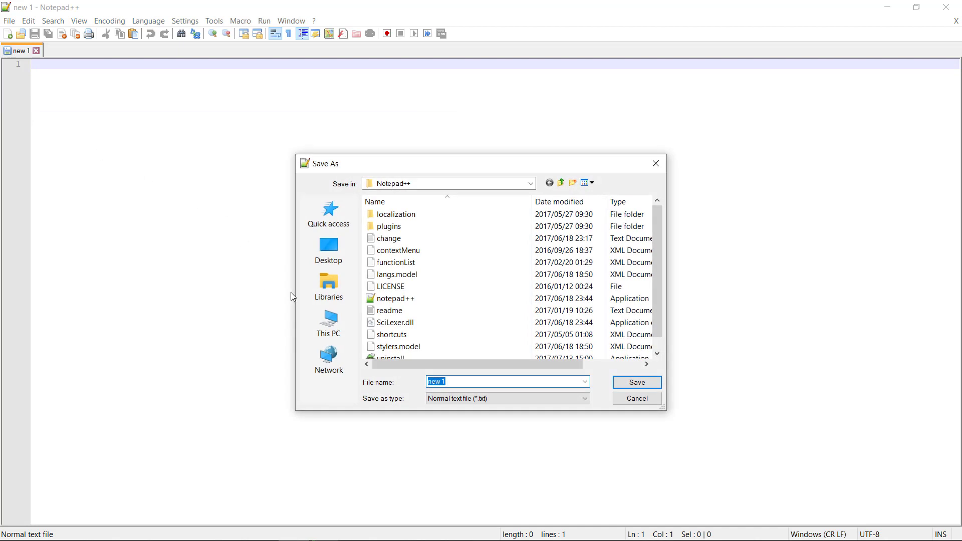
left_click(328, 286)
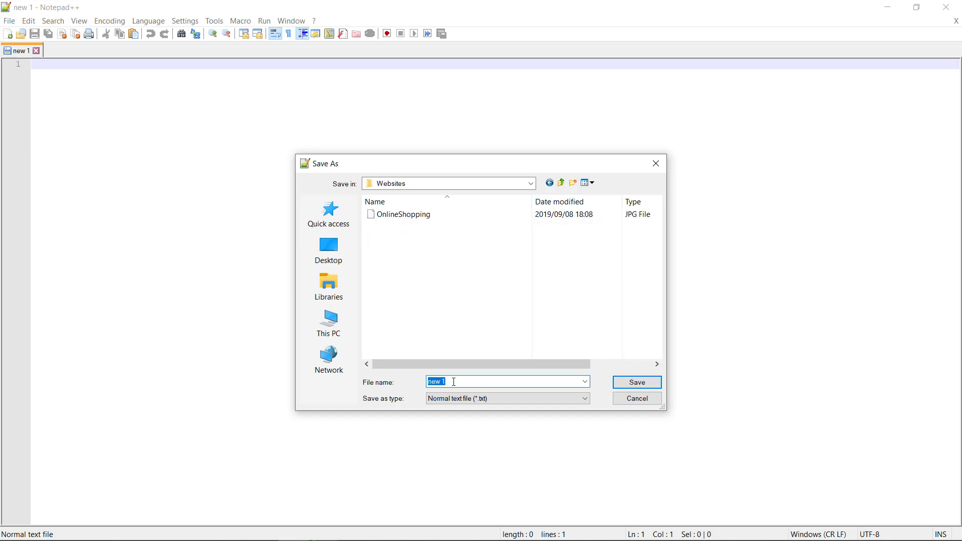
type("inde")
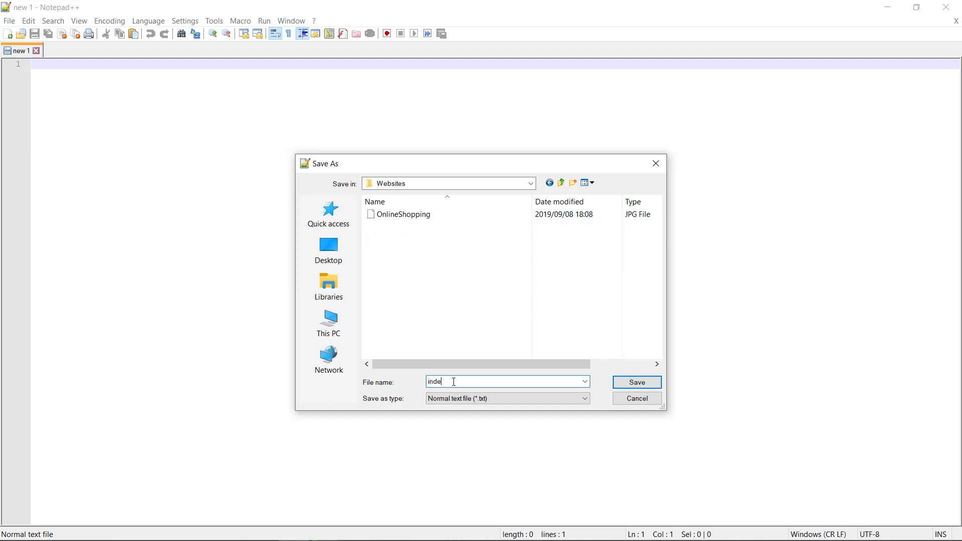
type("x")
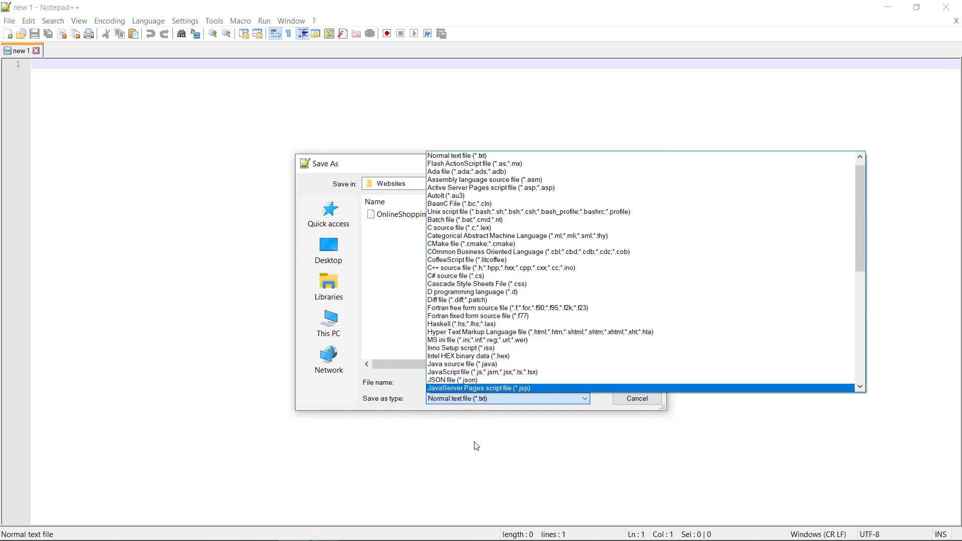
left_click(540, 331)
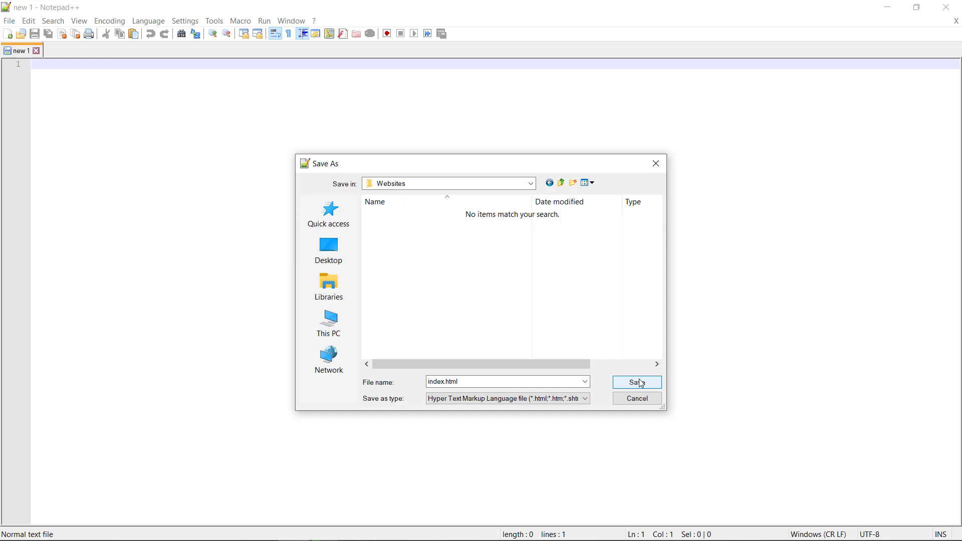
left_click(636, 381)
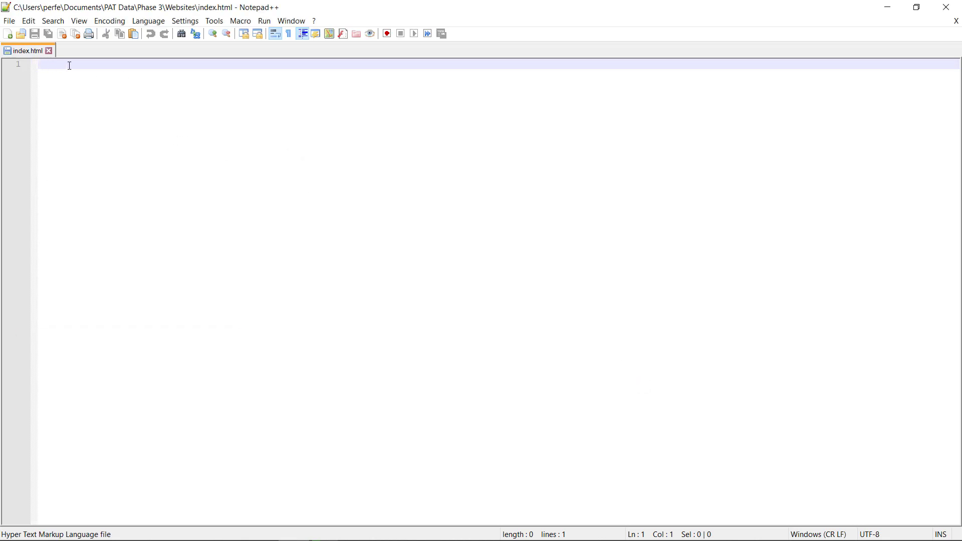
- Type the opening <html> tag on line 1
type("<html")
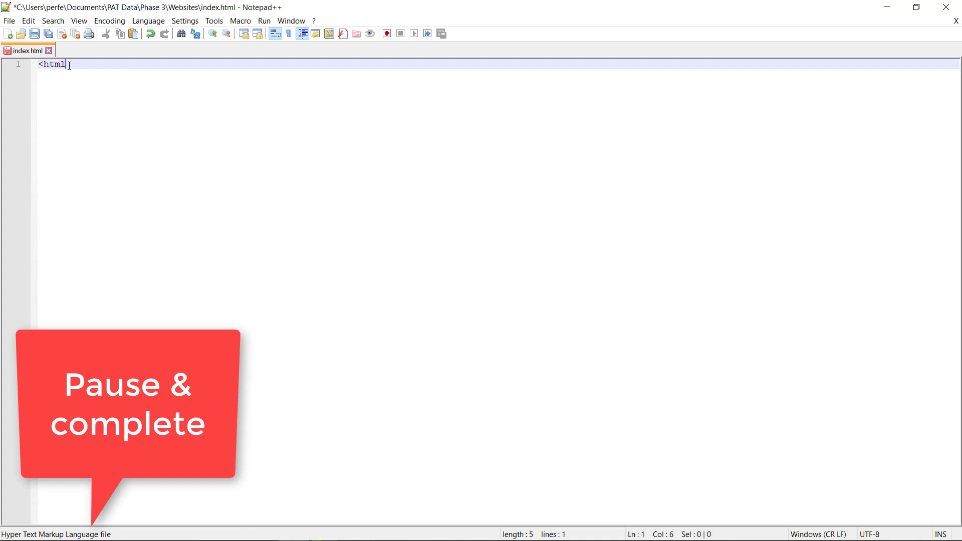
type(">")
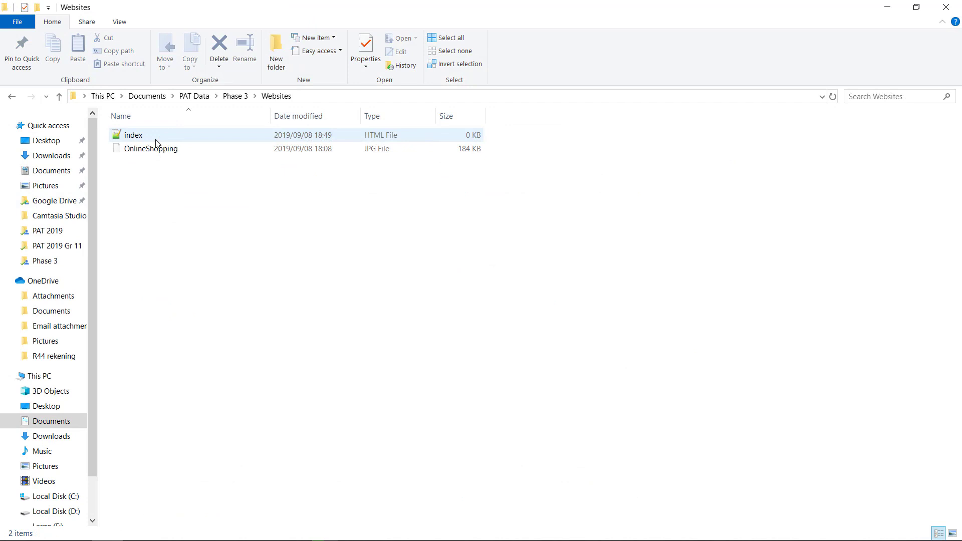
mouse_move(140, 136)
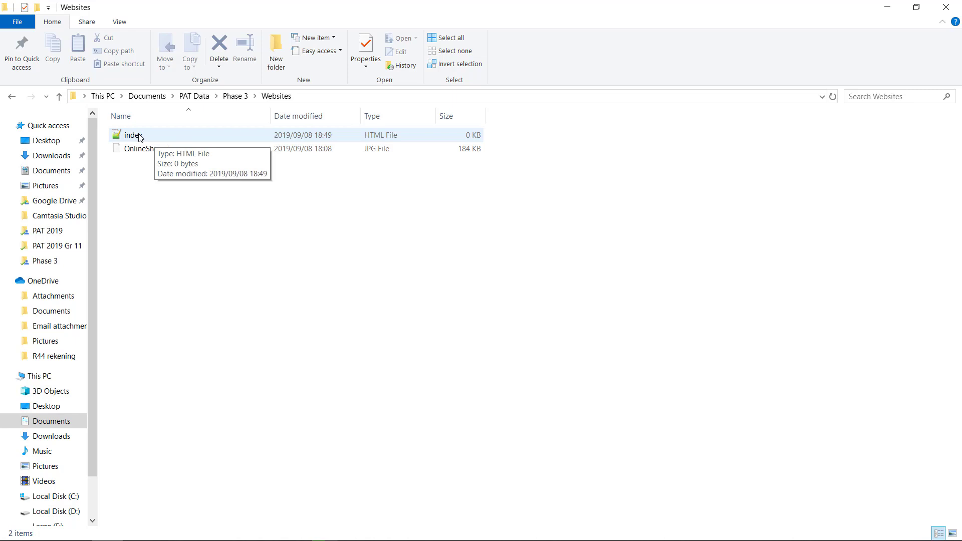
- Select index in the Websites folder, review its view options, then minimise Explorer
left_click(132, 134)
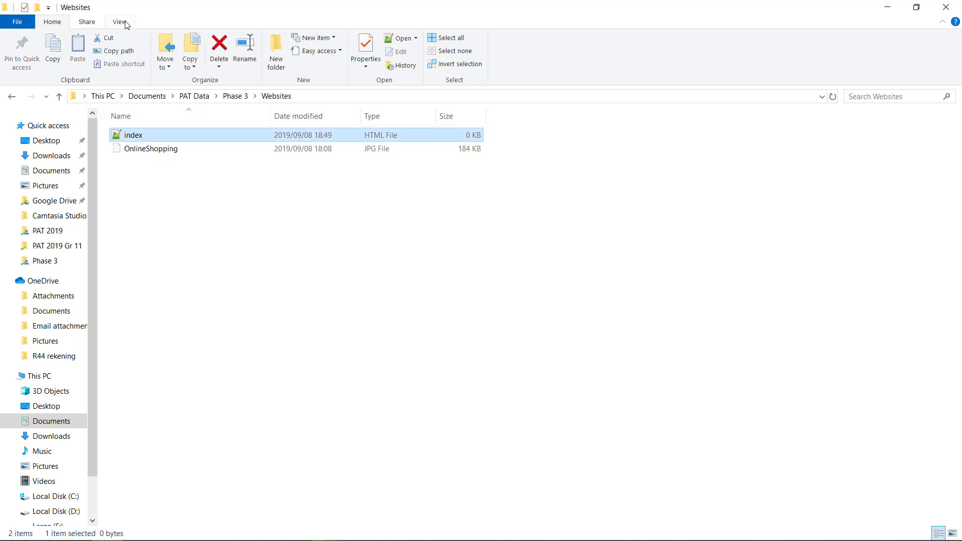
left_click(119, 22)
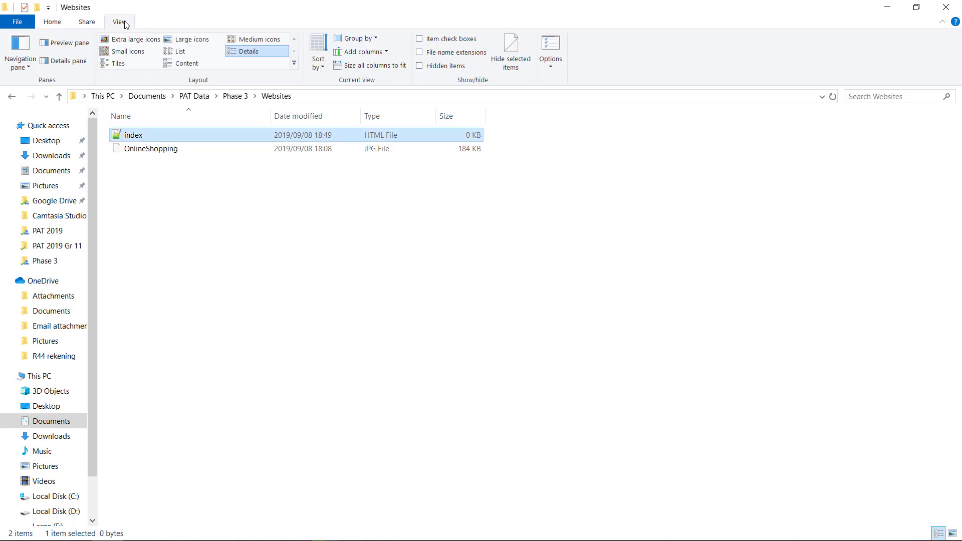
mouse_move(133, 134)
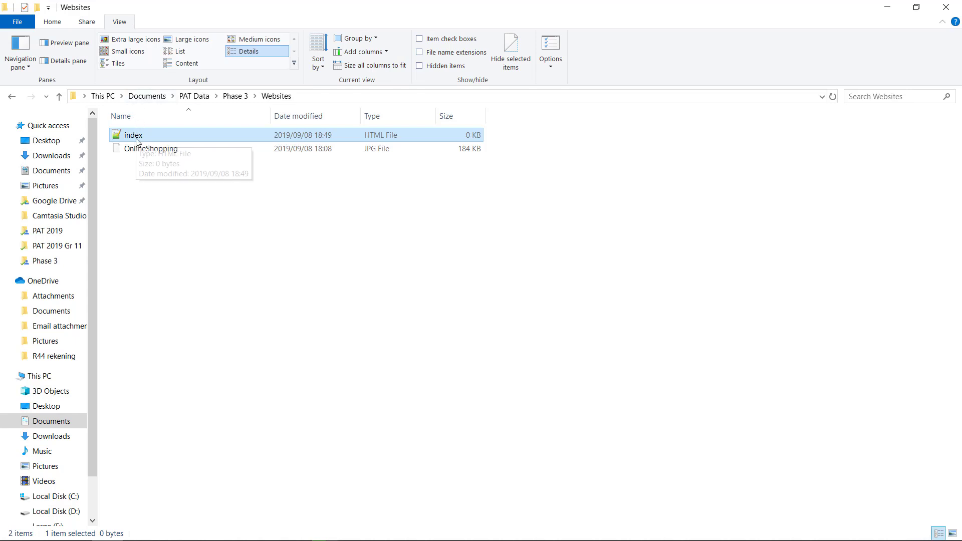
mouse_move(136, 139)
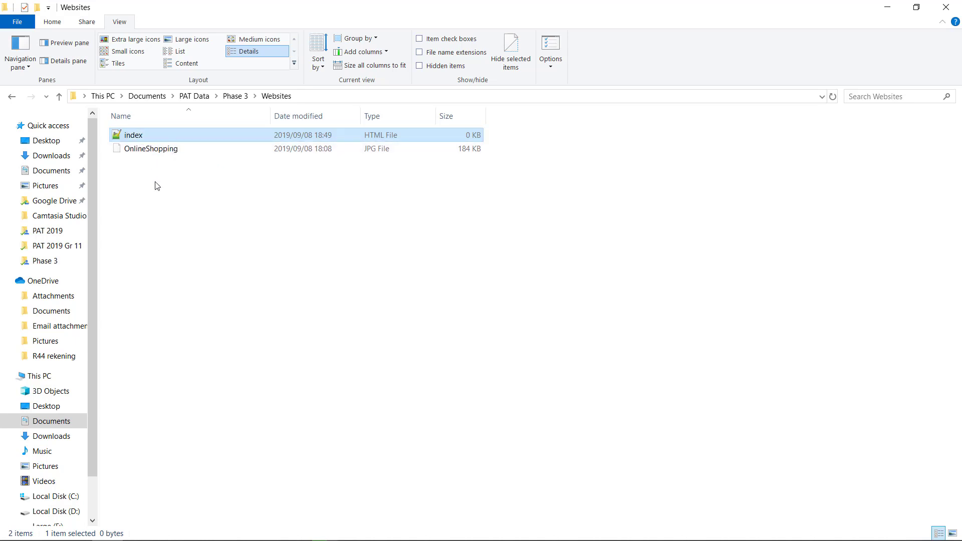
mouse_move(150, 136)
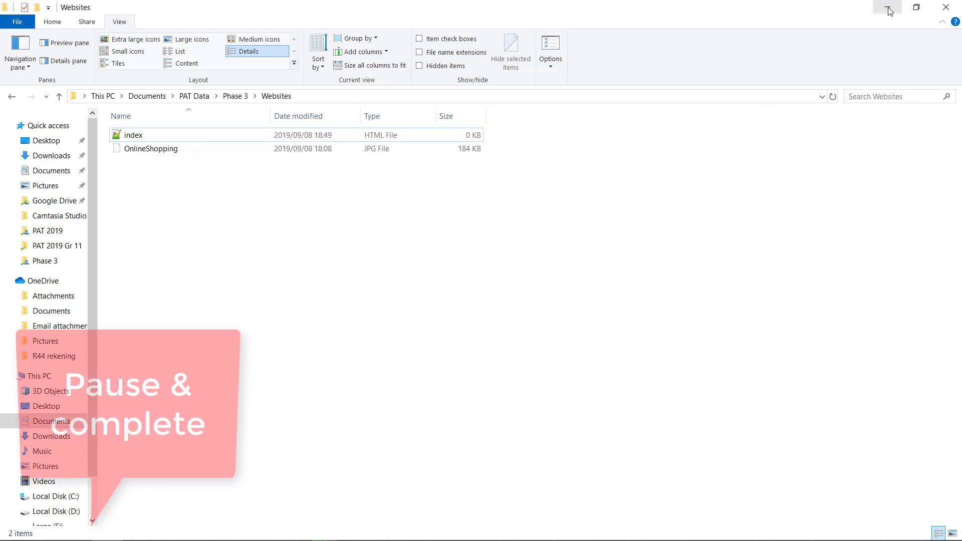
double_click(133, 134)
type("<html>")
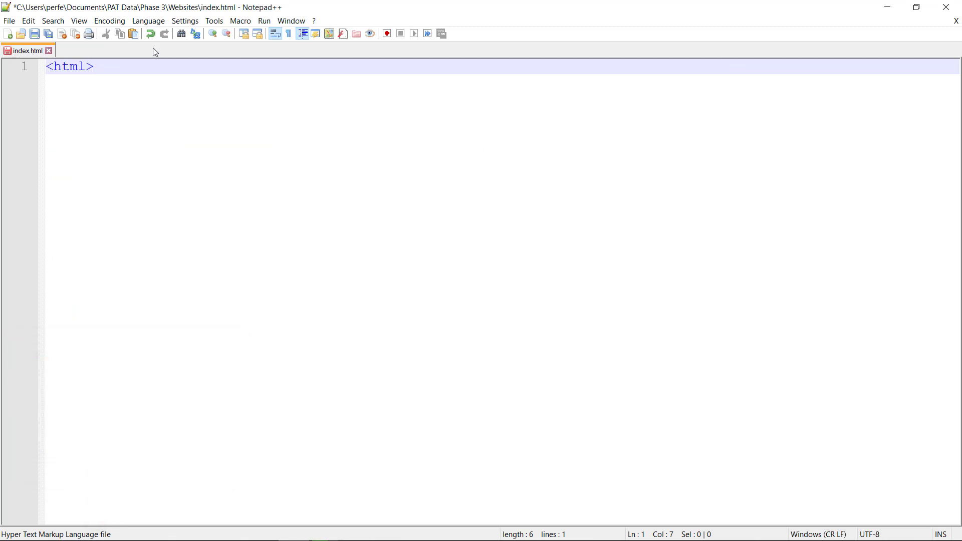
- Add head, title and body tags with bgcolor="#ddf0e5" and close </html>
left_click(93, 66)
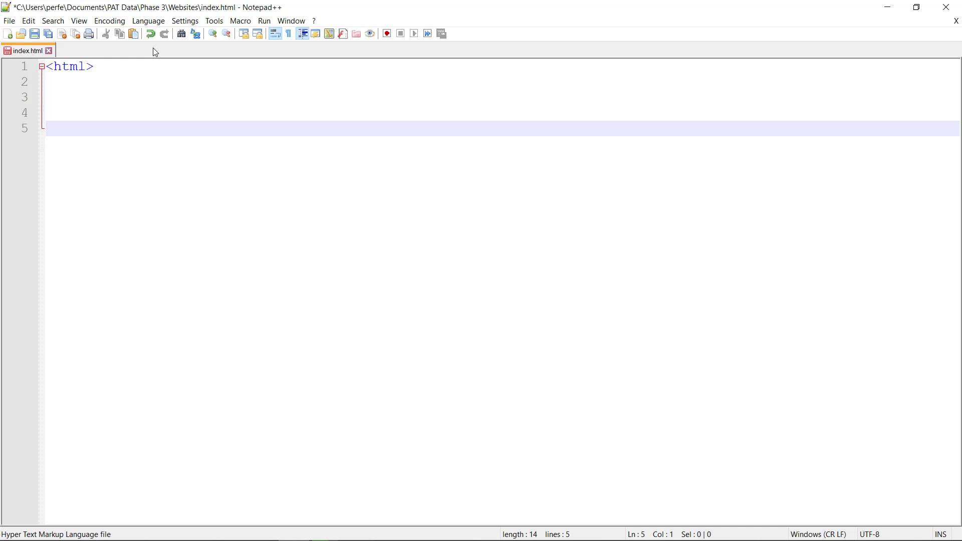
key("Enter")
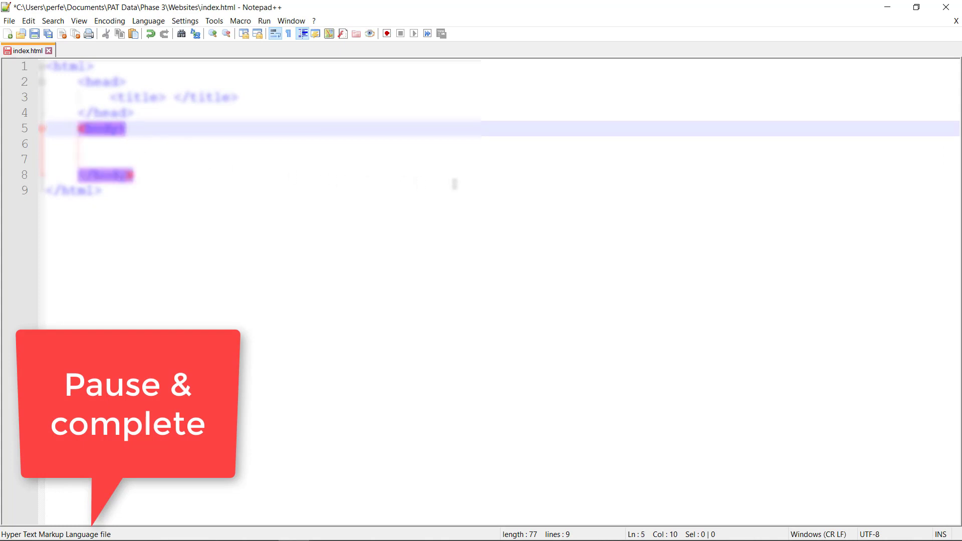
type("body")
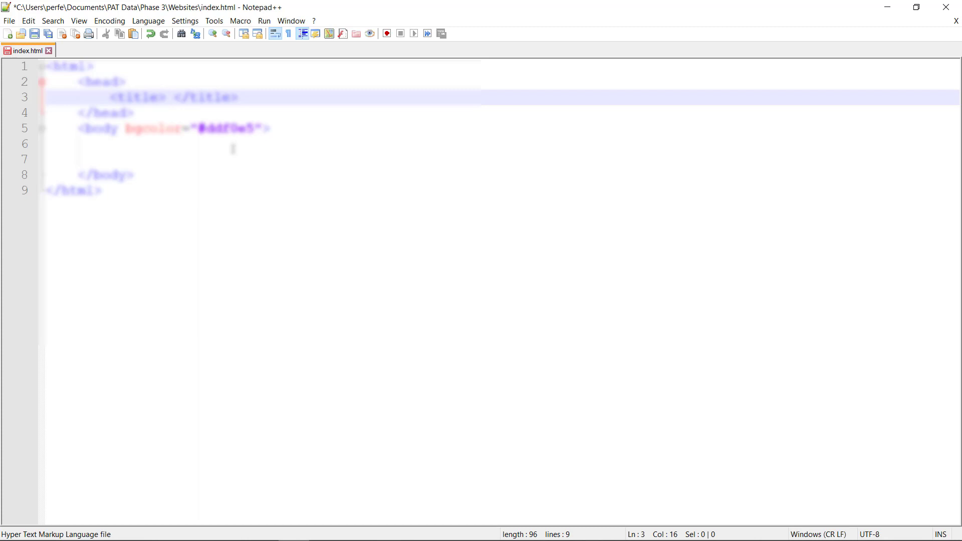
- Enter 'Safe shopping' as the page title and move into the body
type("Safe shu")
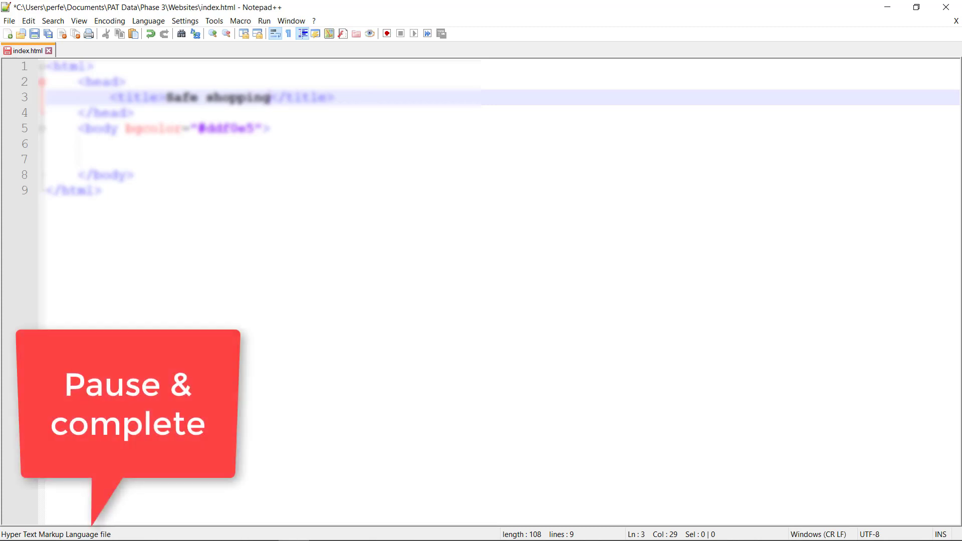
left_click(215, 144)
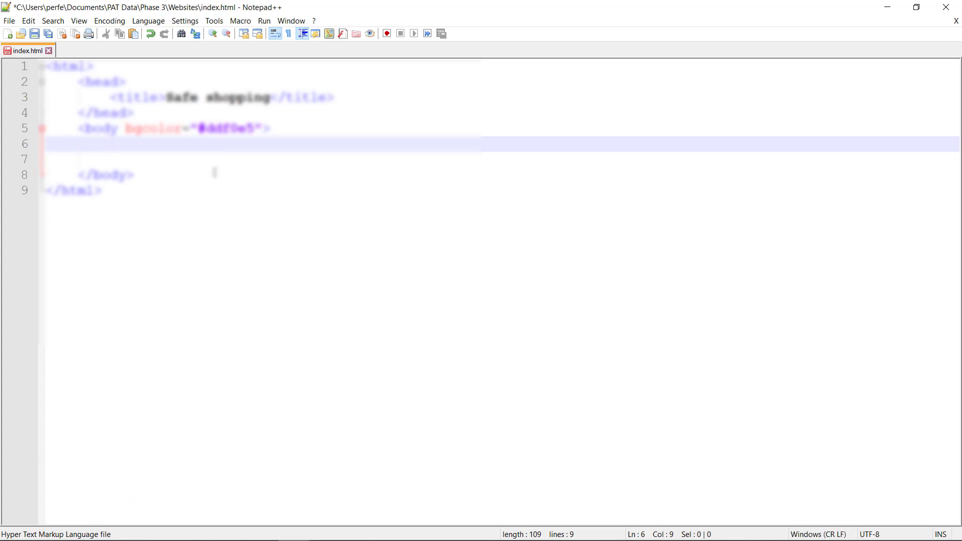
- Write <h1>Study about safe shopping</h1> in the body and preview it
type("<h1>")
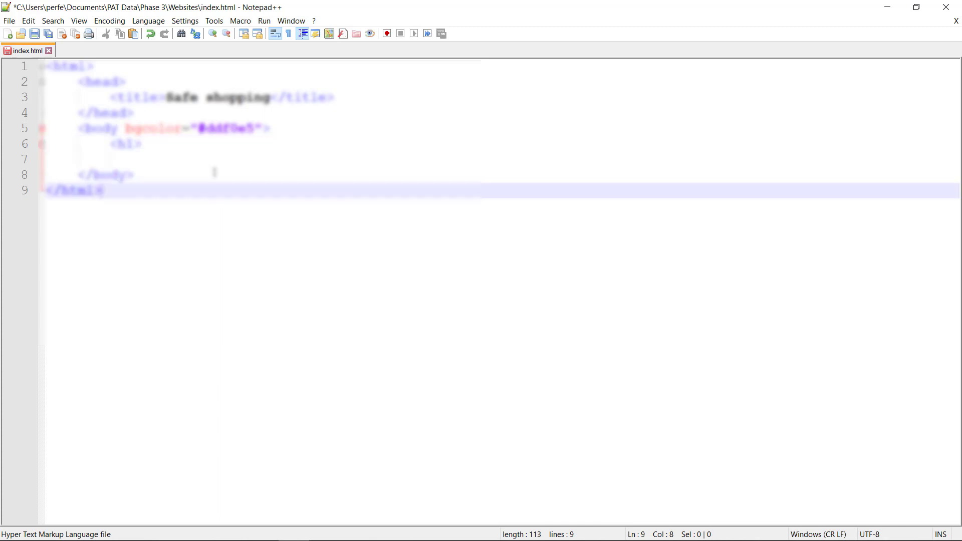
left_click(141, 143)
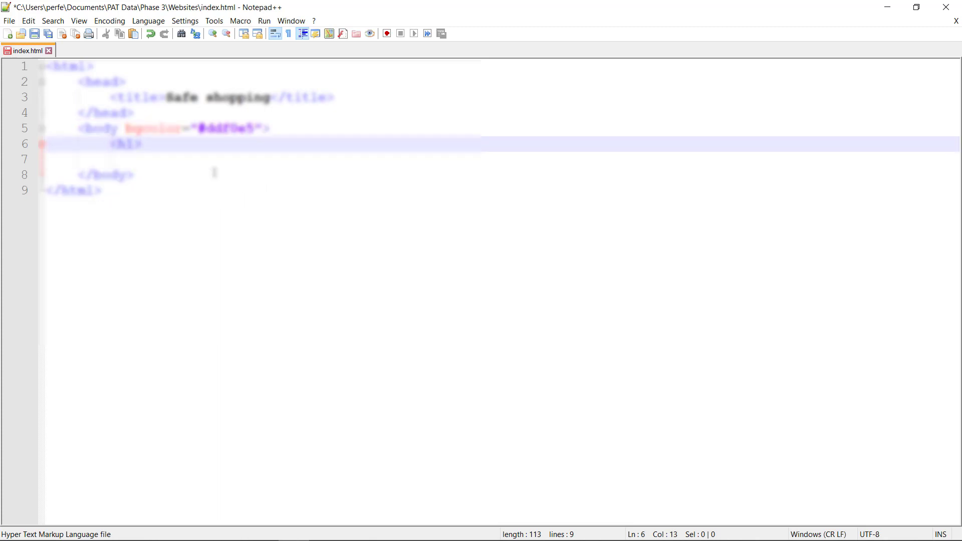
type("</h1>")
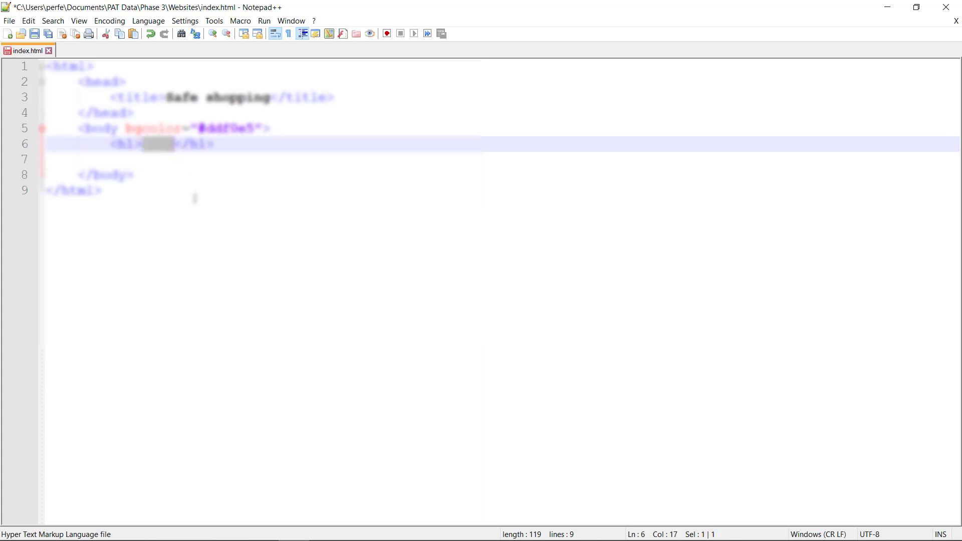
type("Tips f")
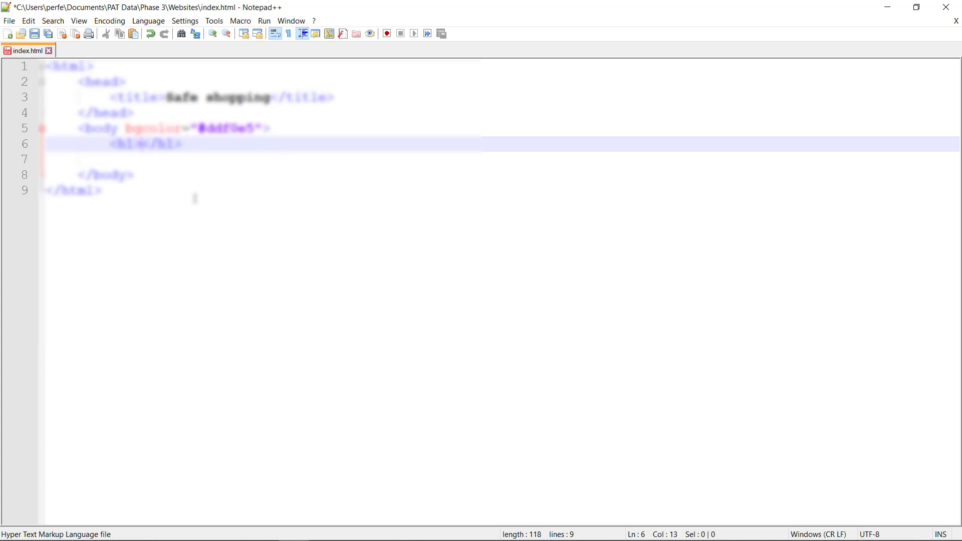
type("Study about safe shopping")
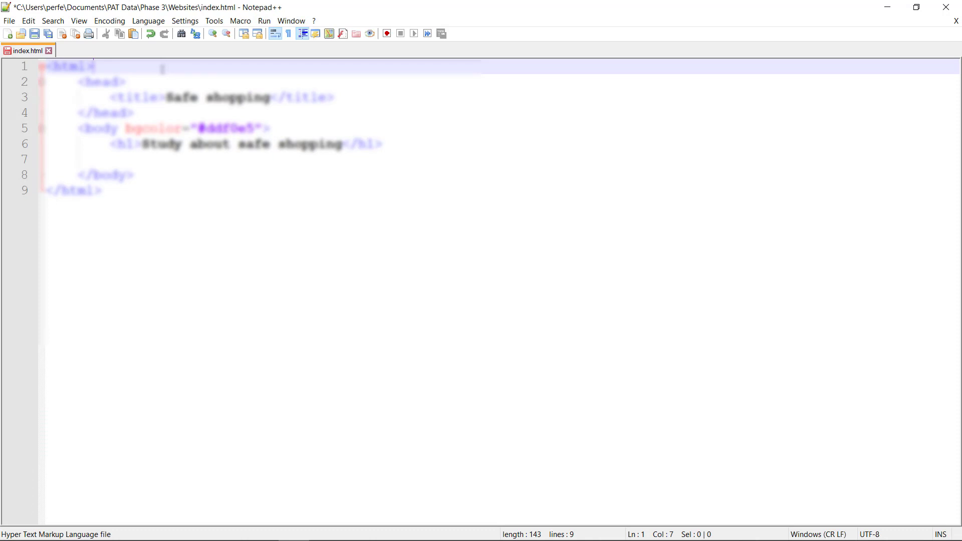
left_click(35, 34)
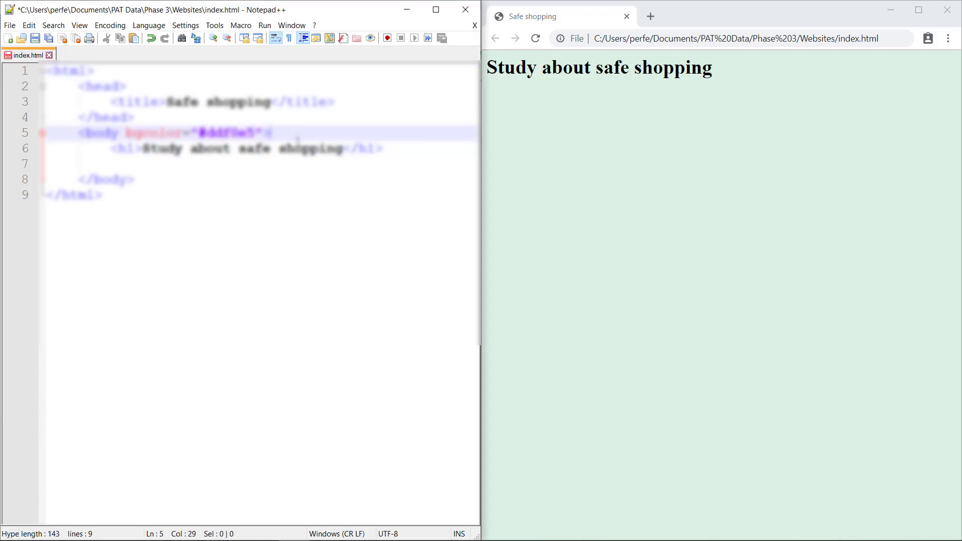
- Insert a <font> tag above the heading, followed by blank lines
key("Enter")
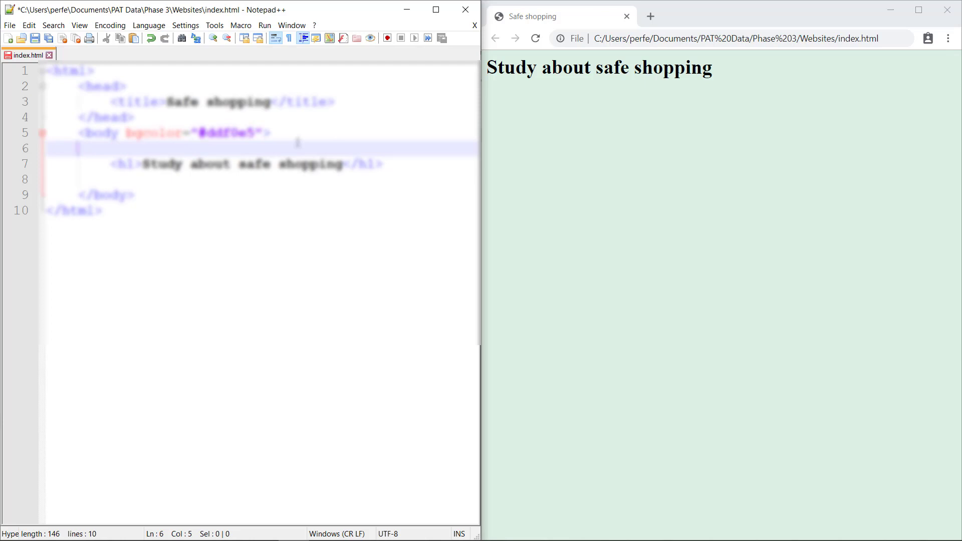
type("<font>")
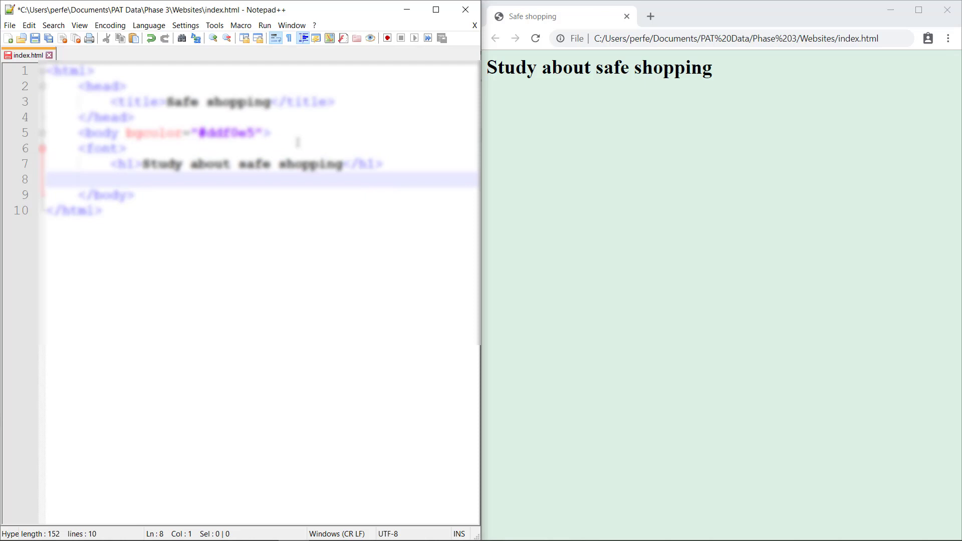
key("Enter")
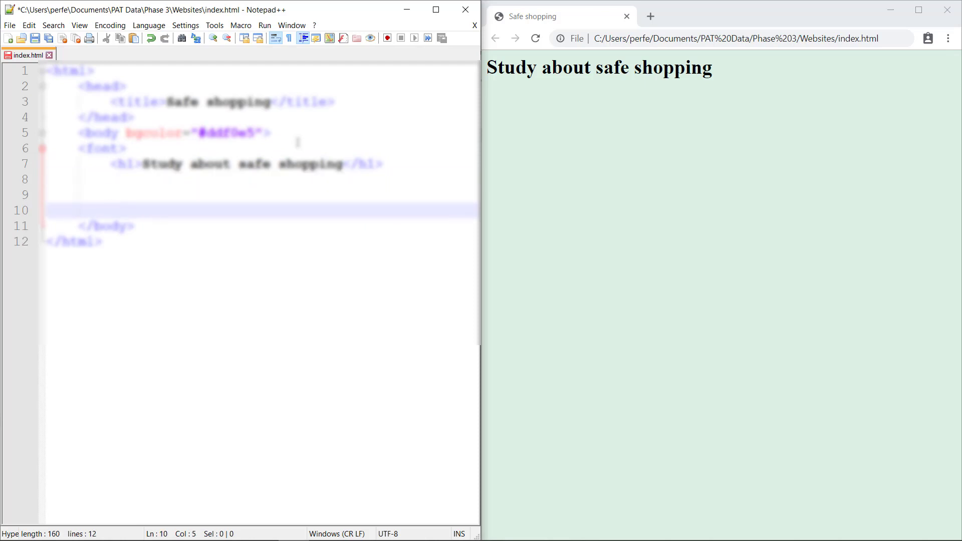